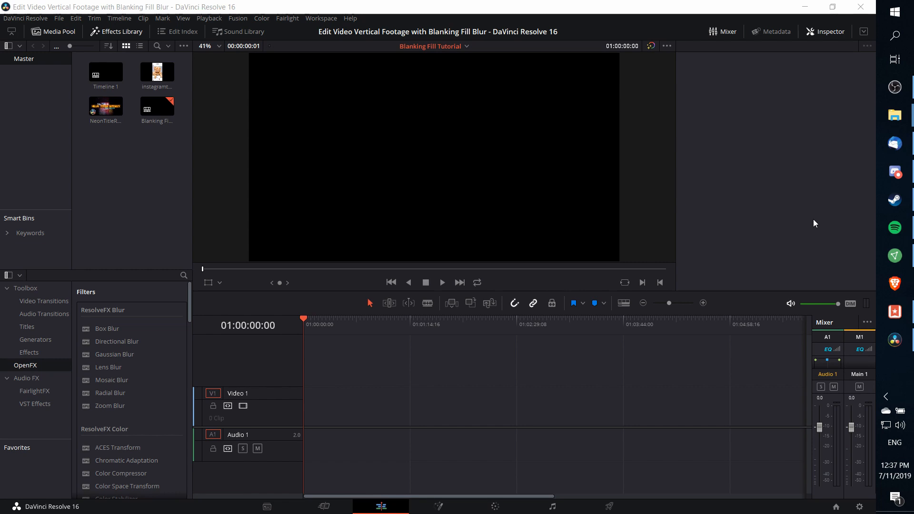
mouse_move(763, 227)
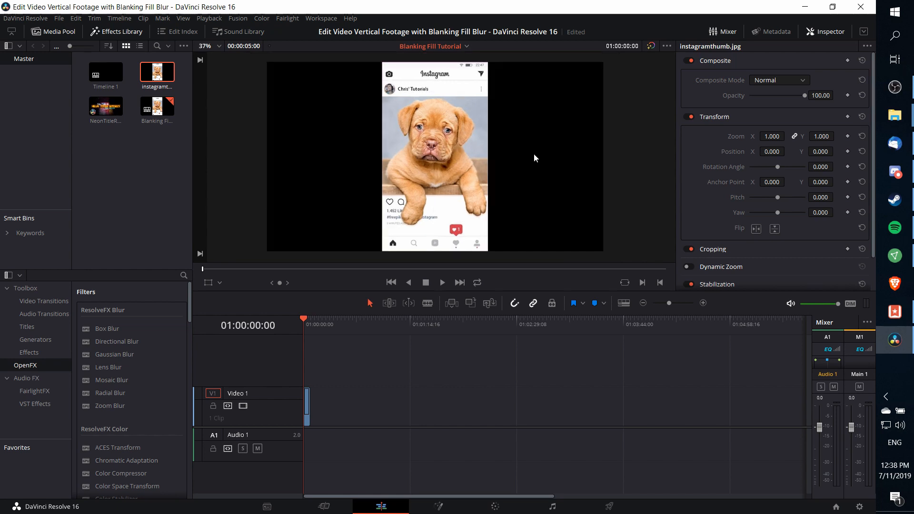
mouse_move(542, 155)
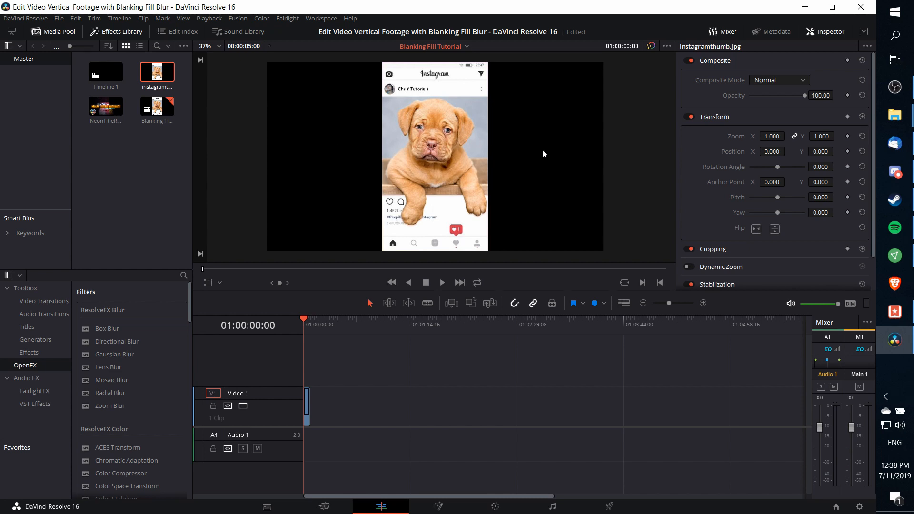
mouse_move(344, 368)
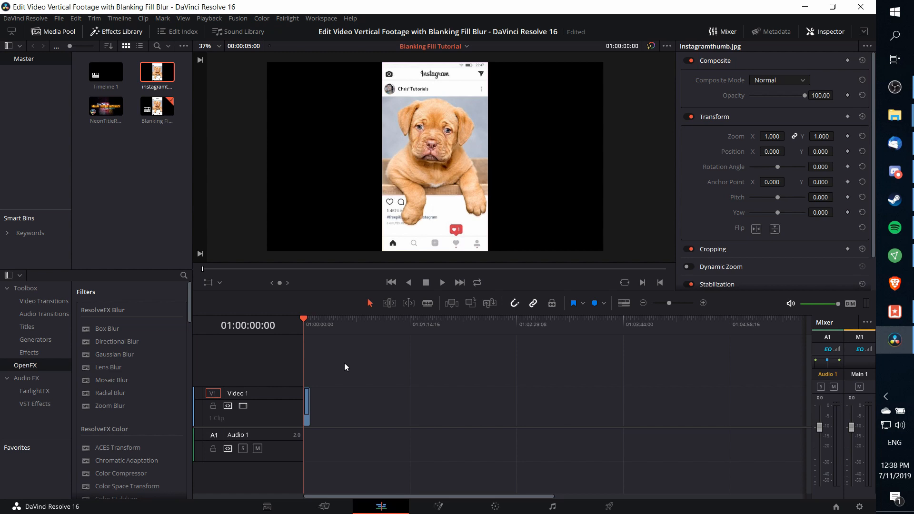
mouse_move(469, 95)
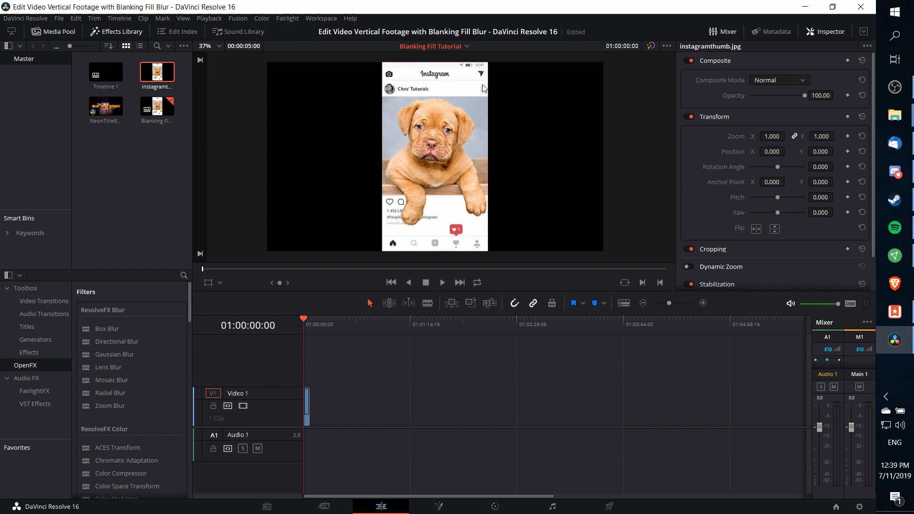
mouse_move(27, 378)
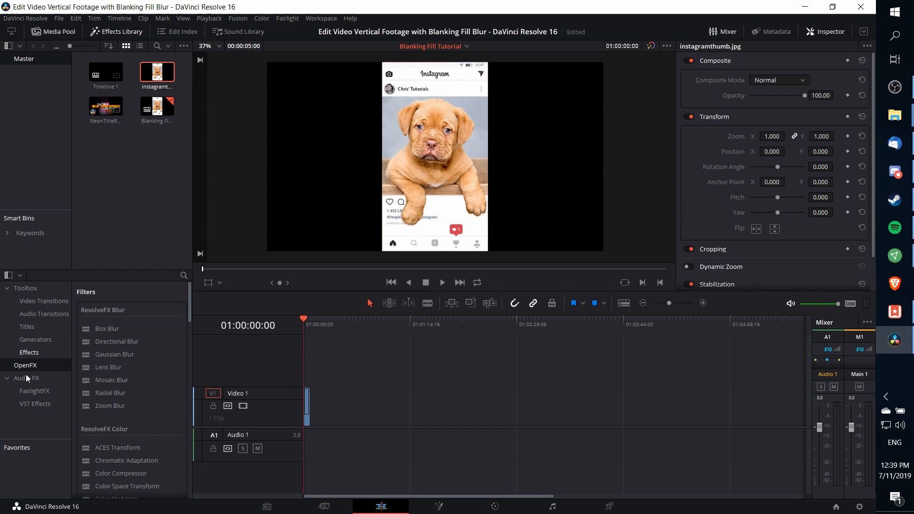
- Scroll the OpenFX library down to ResolveFX Stylize to reach Blanking Fill
scroll("down", 3)
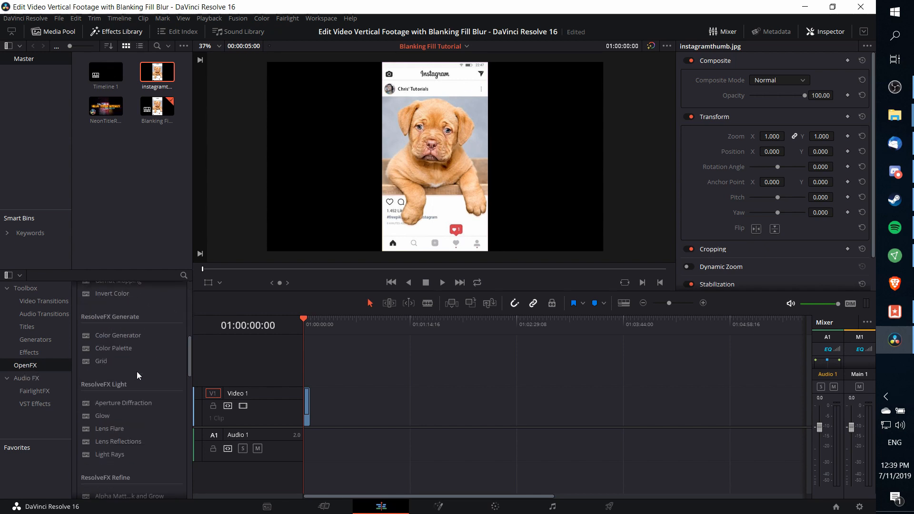
scroll("down", 3)
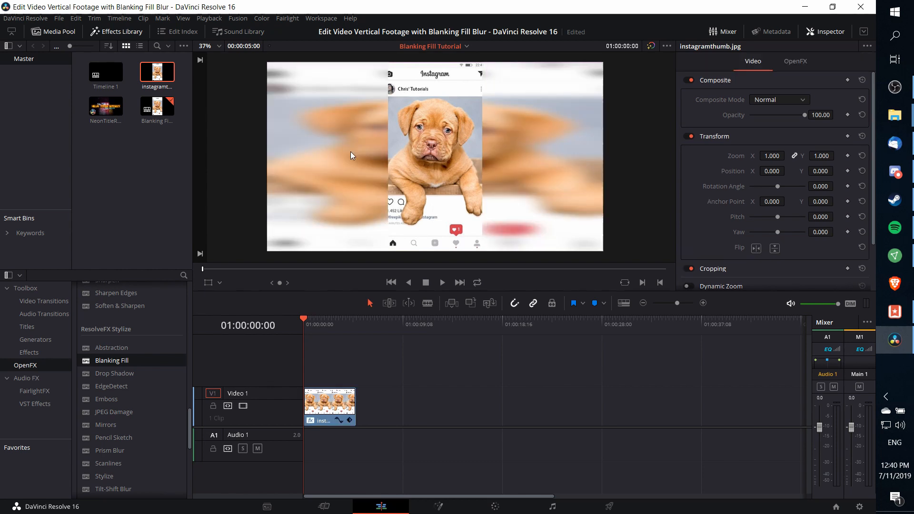
mouse_move(571, 142)
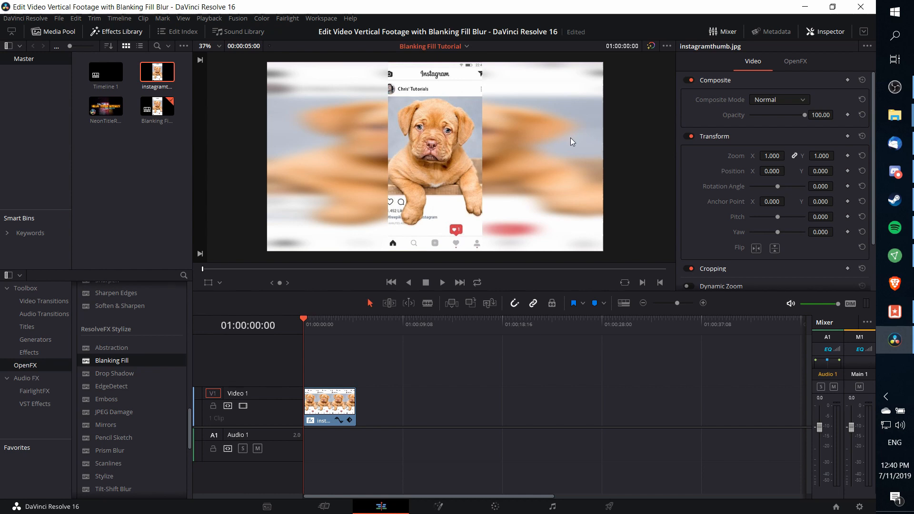
- Set Blanking Fill's Zoom Mode to Zoom To Timeline for one large blurred puppy behind
left_click(793, 61)
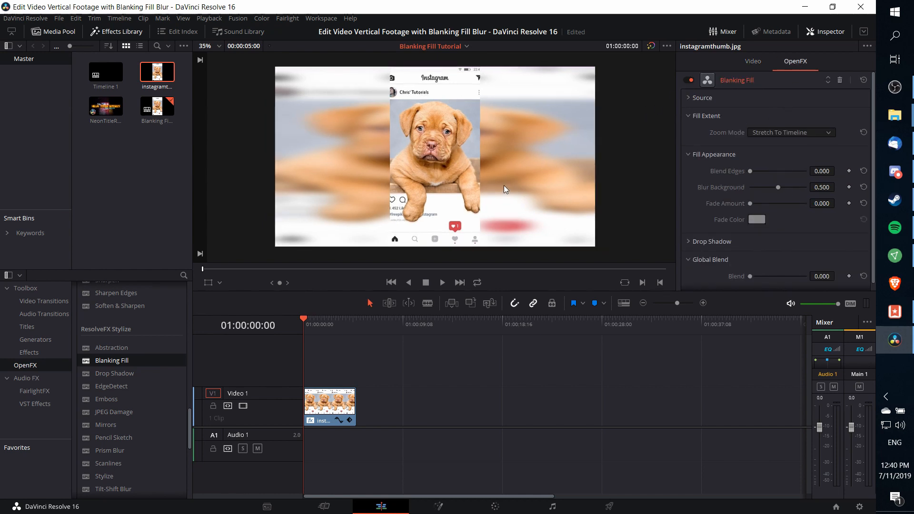
mouse_move(269, 79)
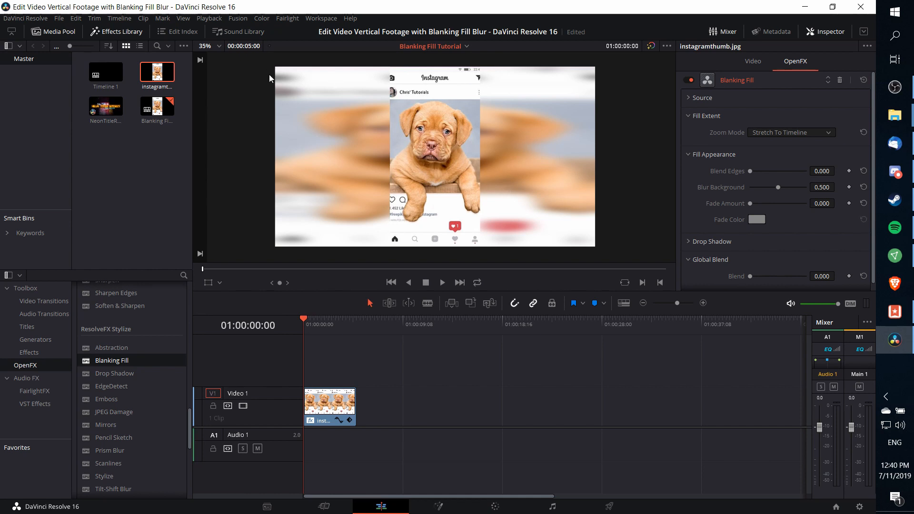
mouse_move(775, 141)
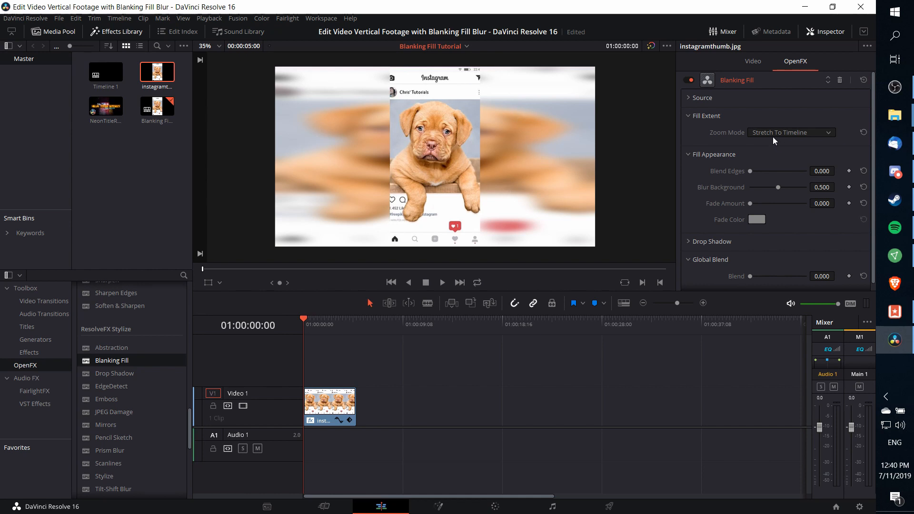
left_click(790, 132)
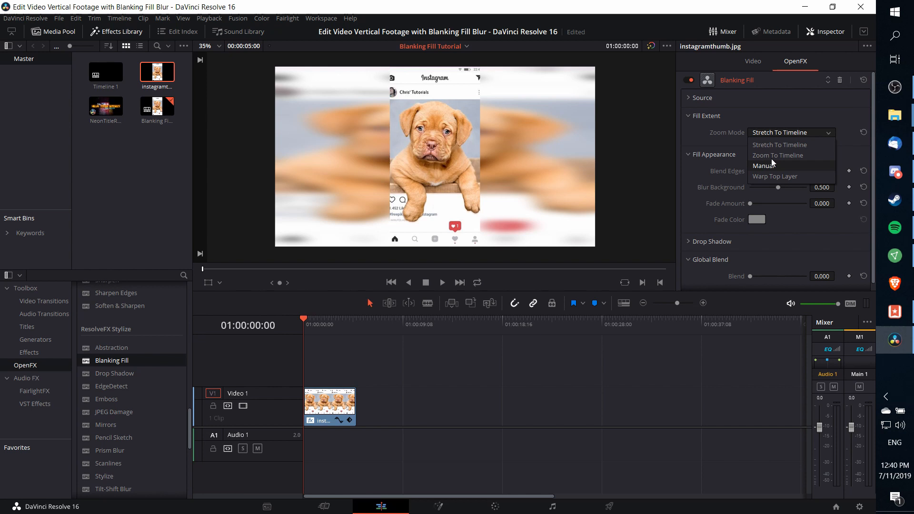
left_click(779, 144)
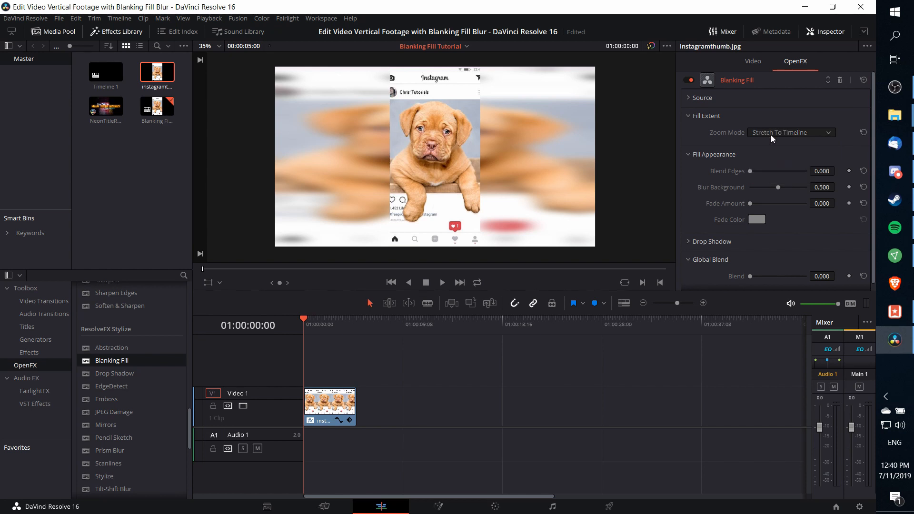
mouse_move(464, 111)
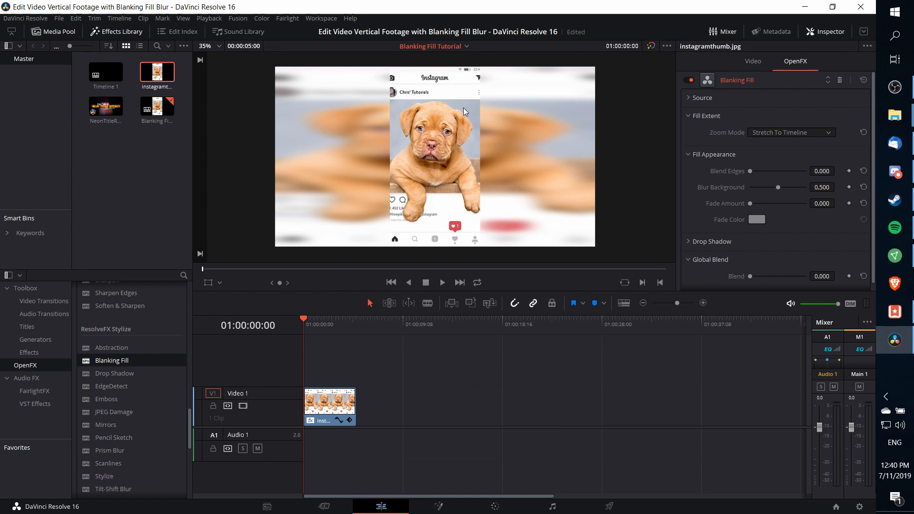
left_click(790, 132)
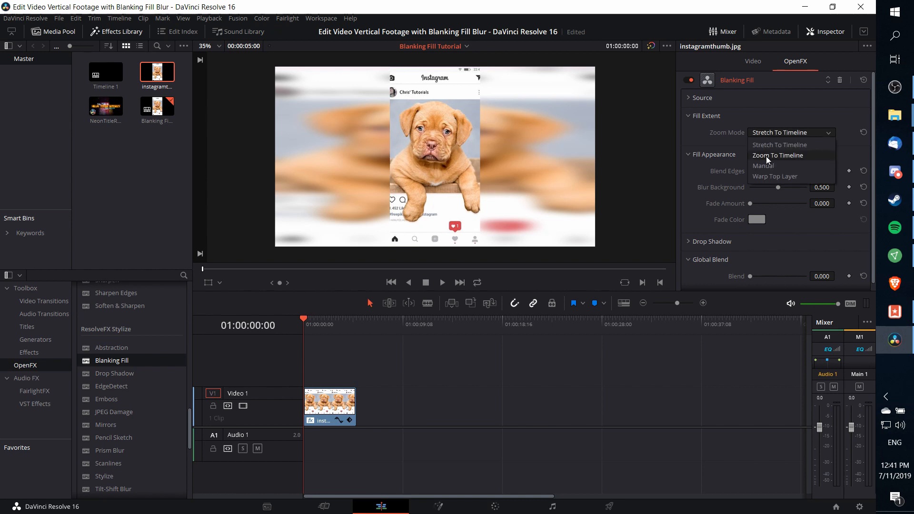
left_click(777, 155)
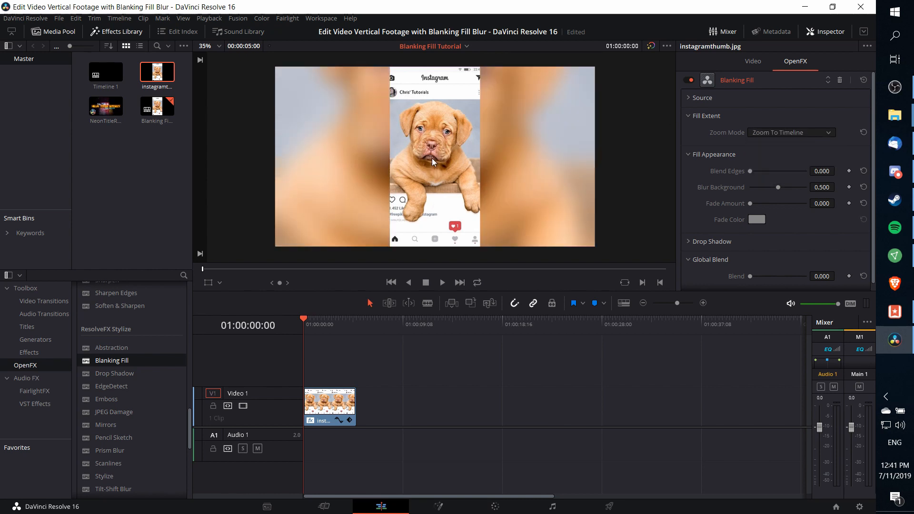
mouse_move(357, 130)
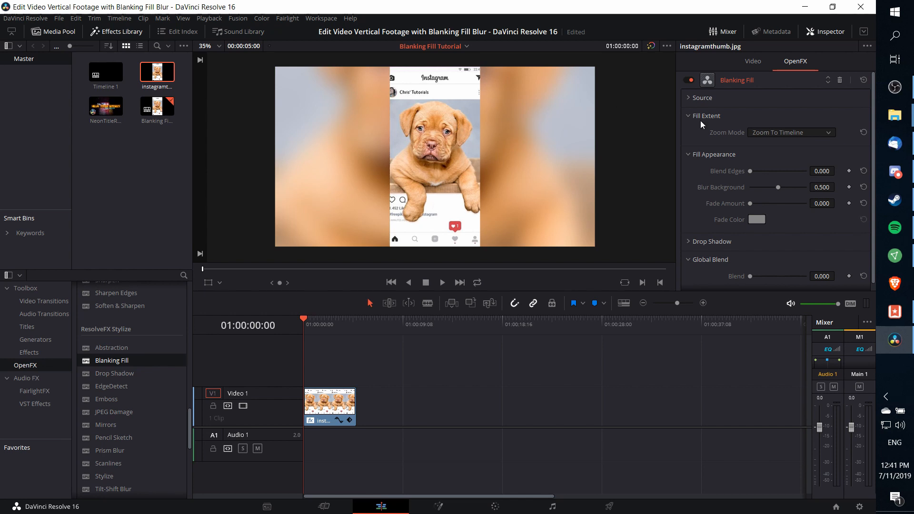
mouse_move(773, 140)
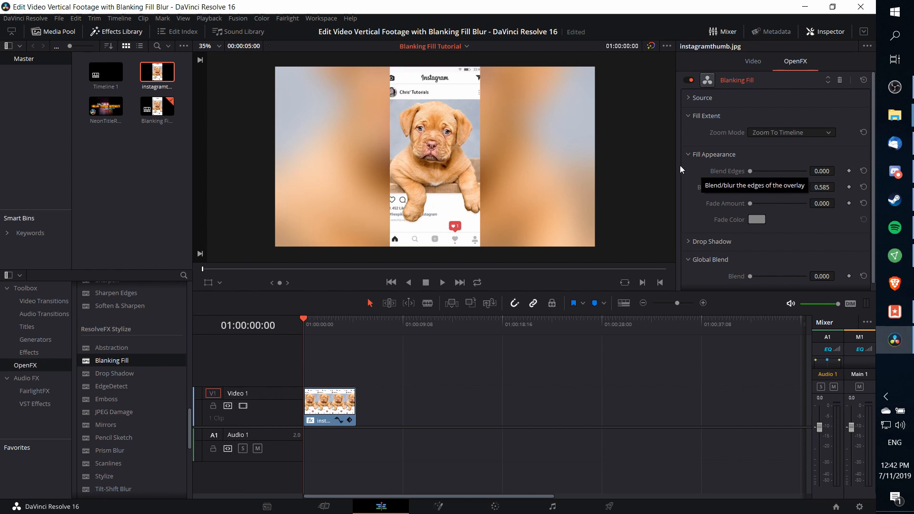
mouse_move(650, 157)
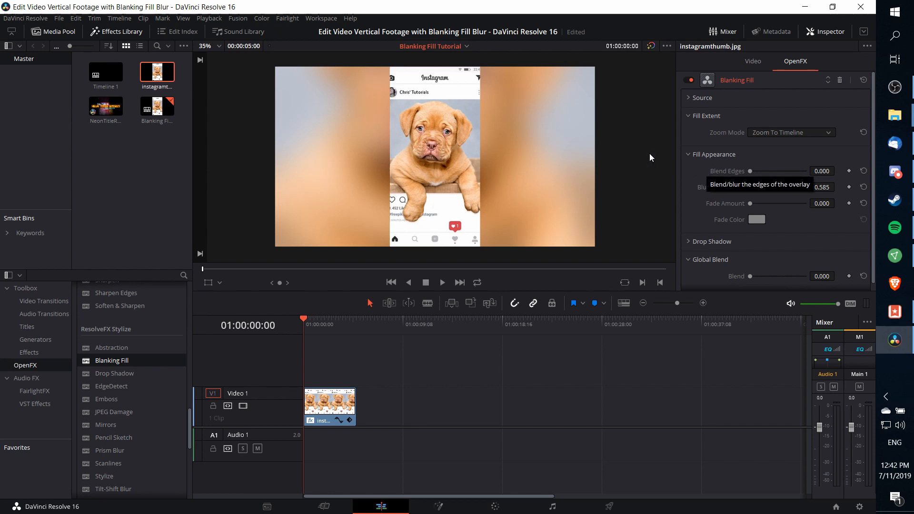
mouse_move(482, 250)
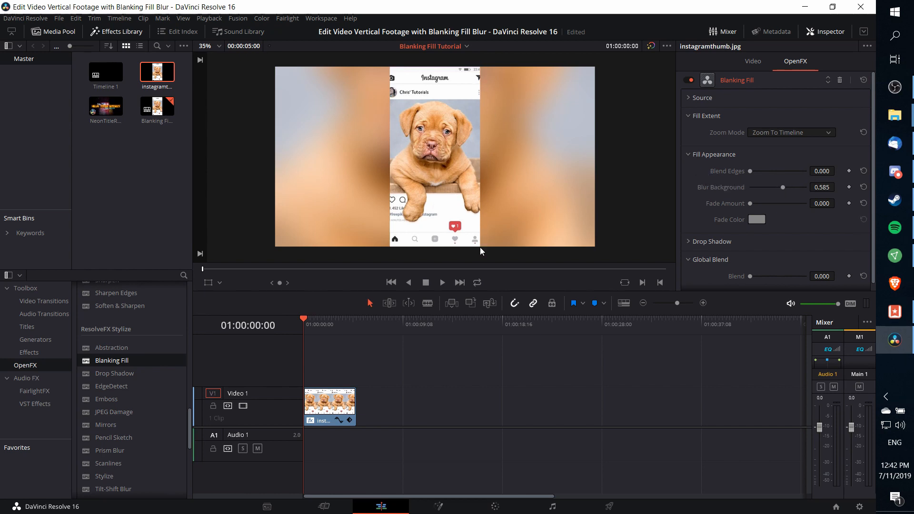
mouse_move(484, 102)
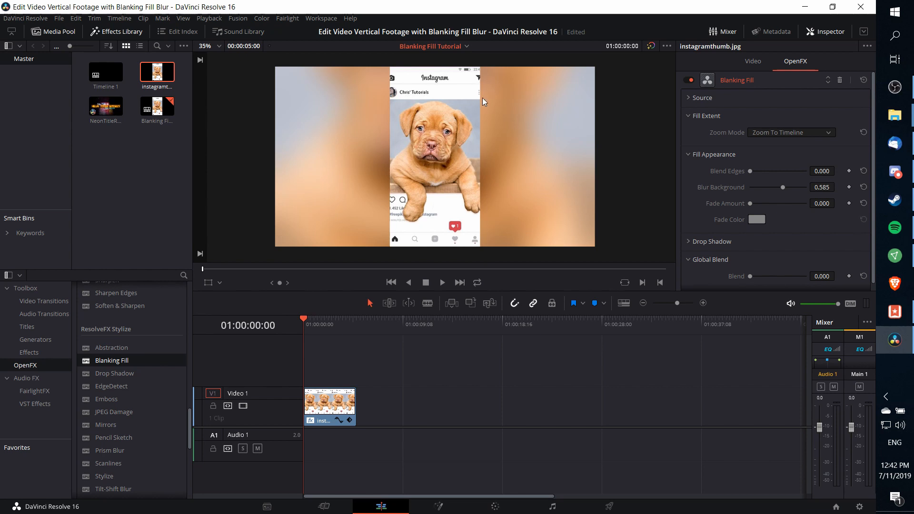
mouse_move(527, 108)
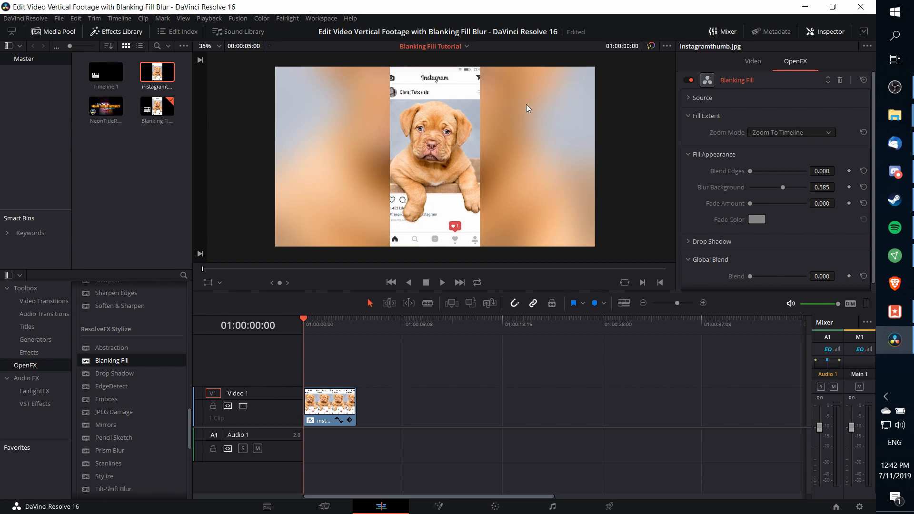
mouse_move(755, 170)
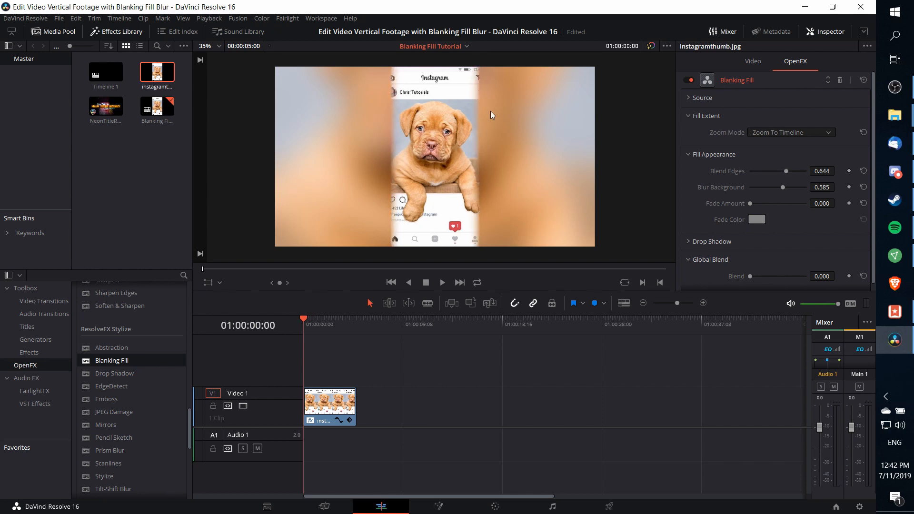
mouse_move(481, 104)
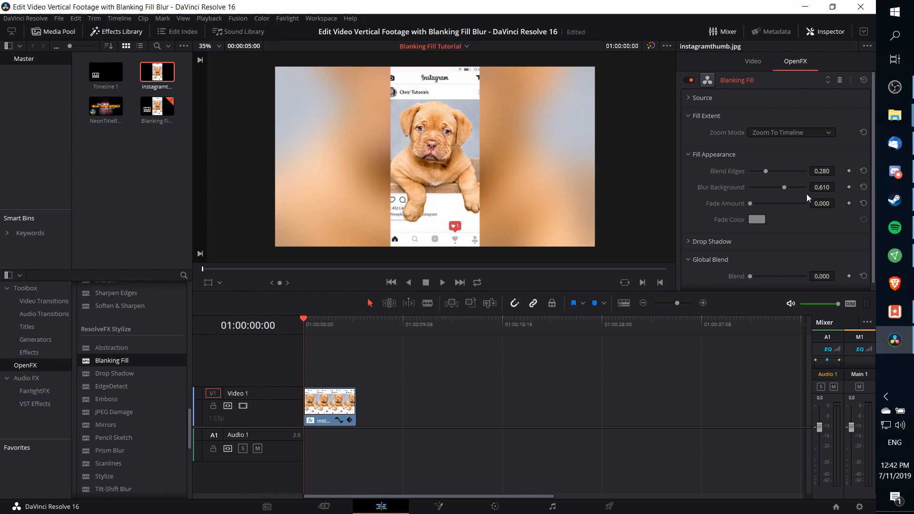
mouse_move(750, 207)
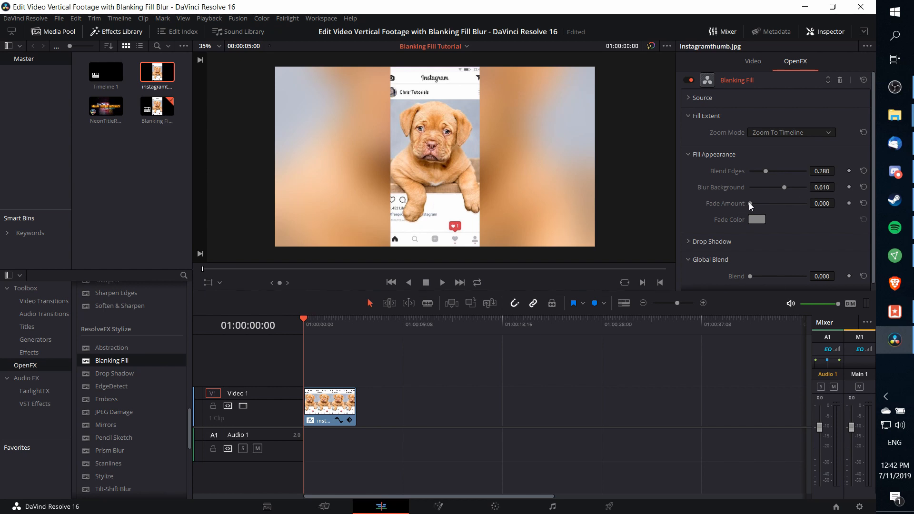
mouse_move(523, 103)
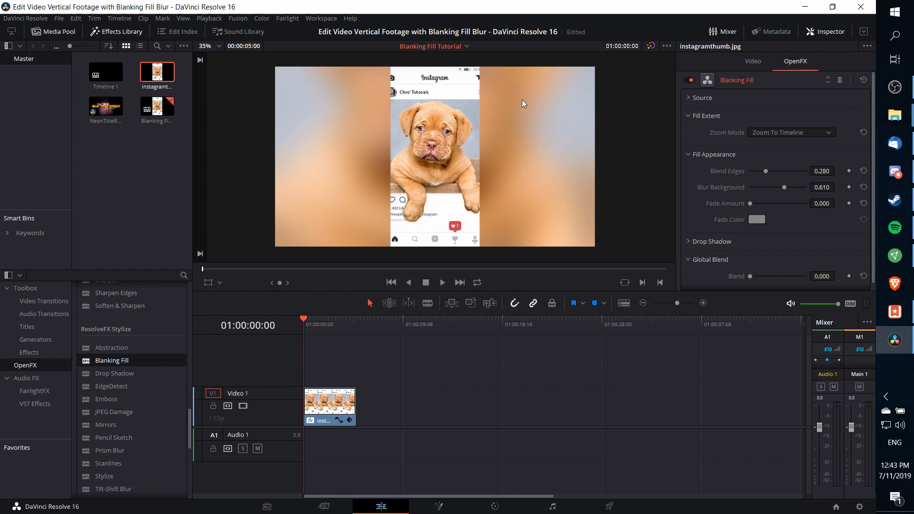
mouse_move(745, 215)
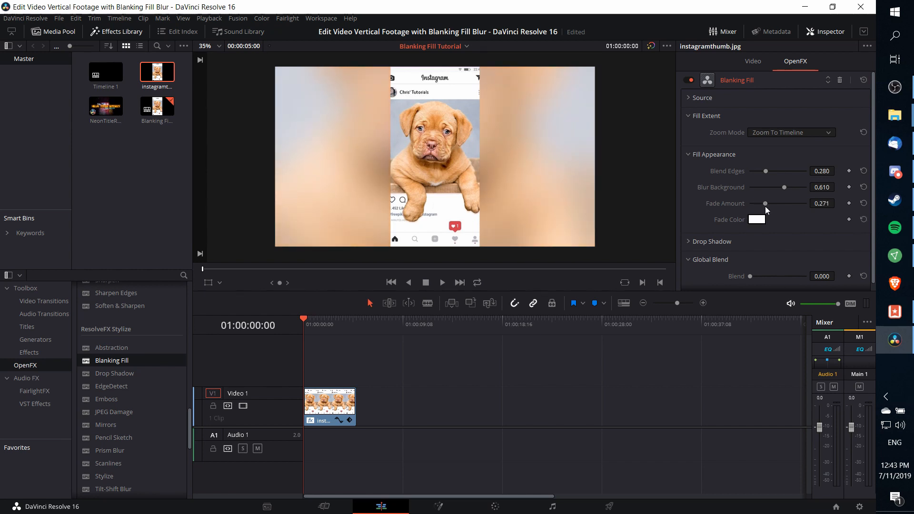
mouse_move(710, 227)
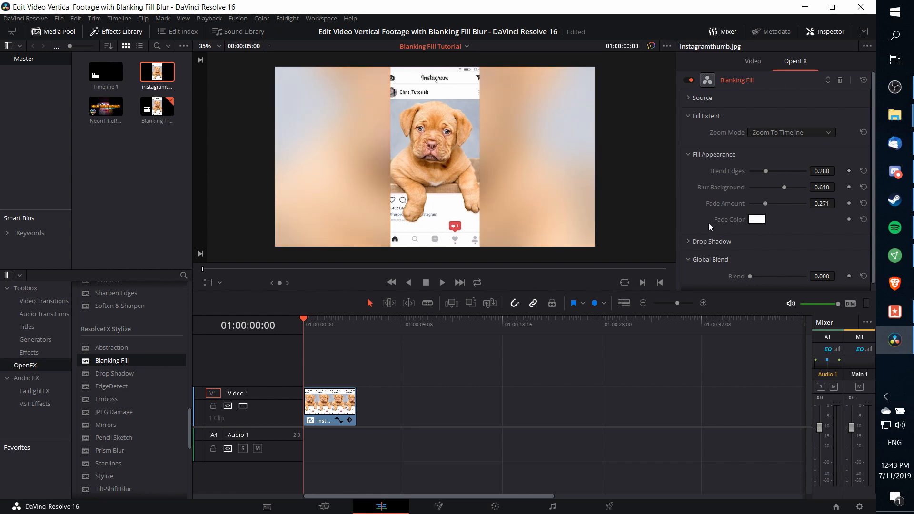
mouse_move(591, 112)
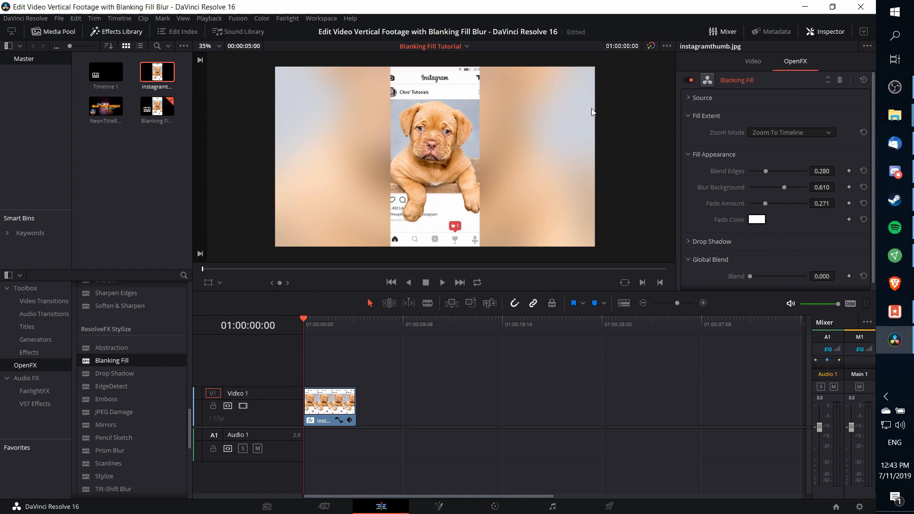
mouse_move(432, 131)
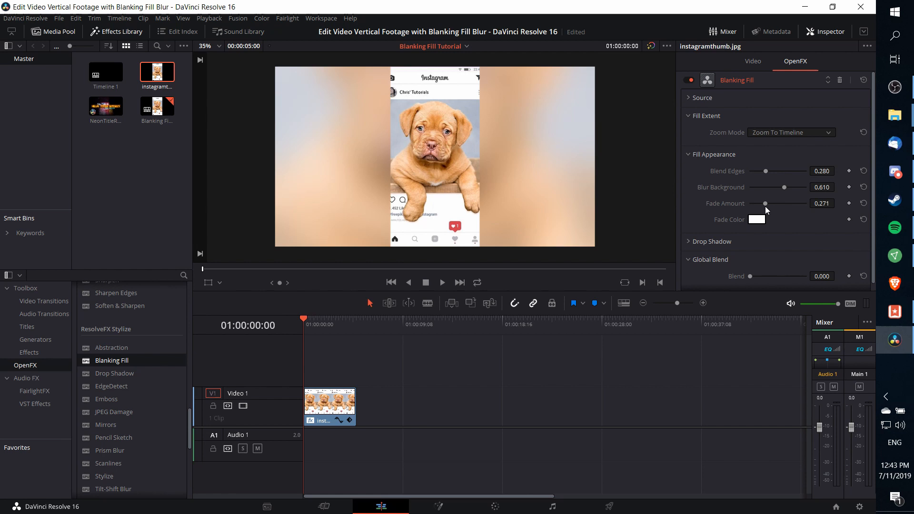
- Set the Blanking Fill fade colour to red via the colour picker
left_click(756, 220)
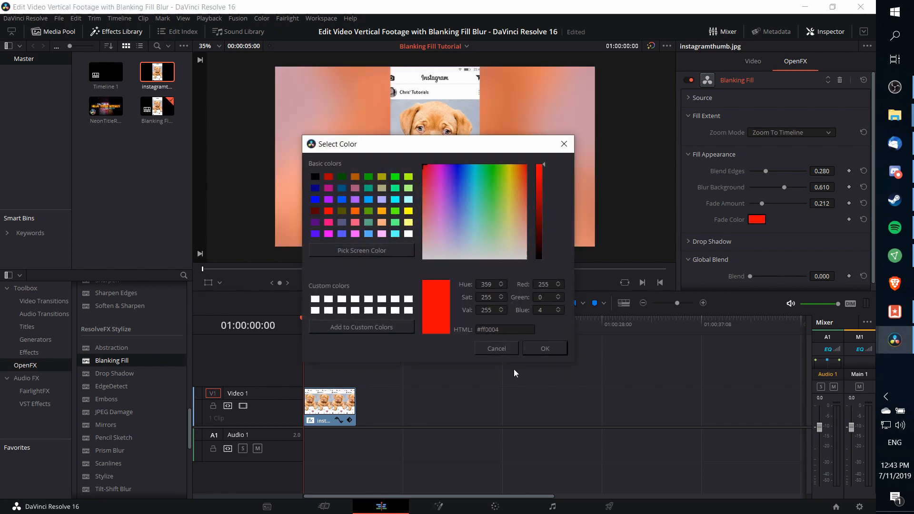
left_click(544, 348)
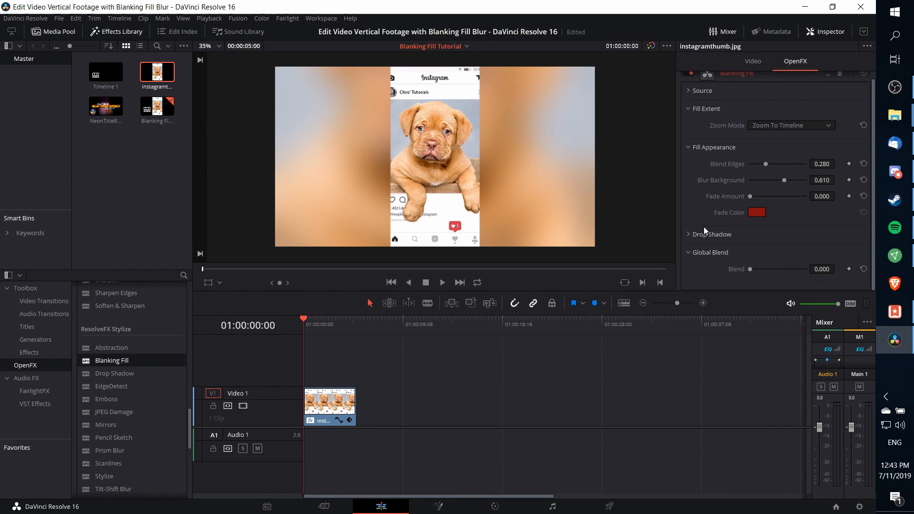
- Expand the Drop Shadow section of the Blanking Fill settings
left_click(711, 234)
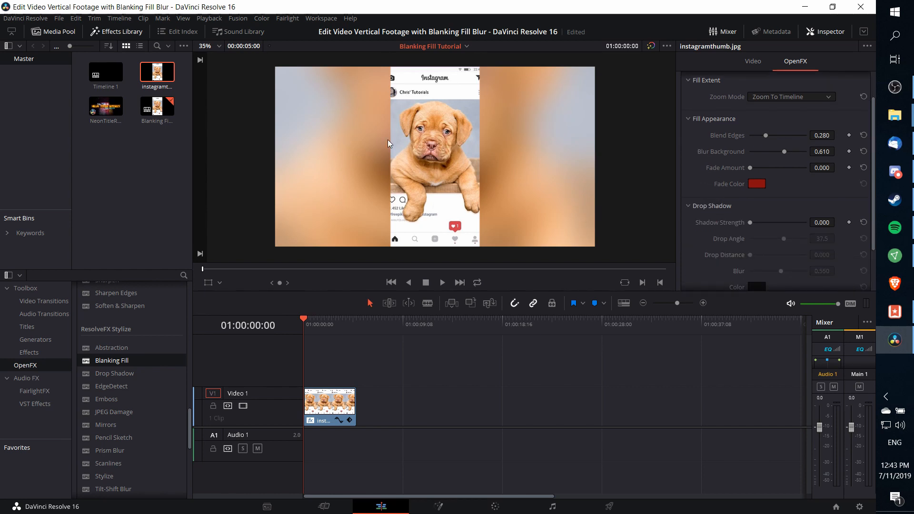
mouse_move(379, 80)
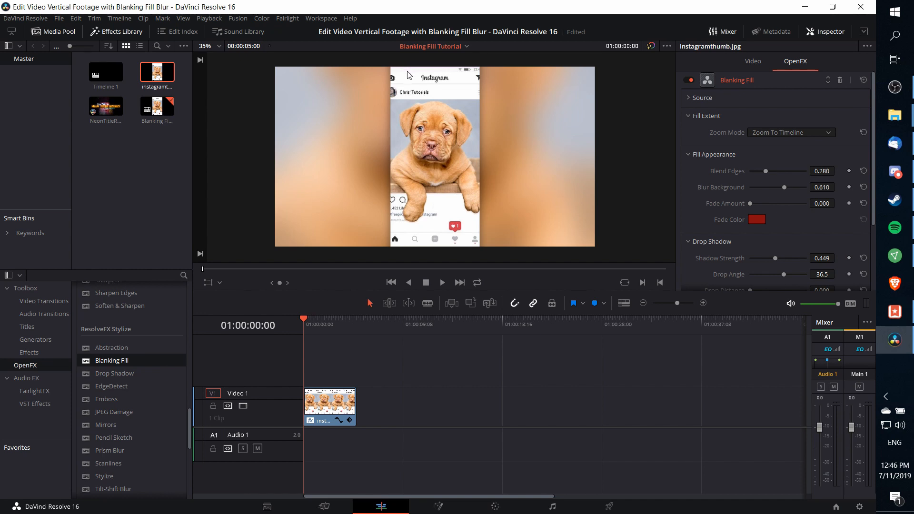
mouse_move(401, 78)
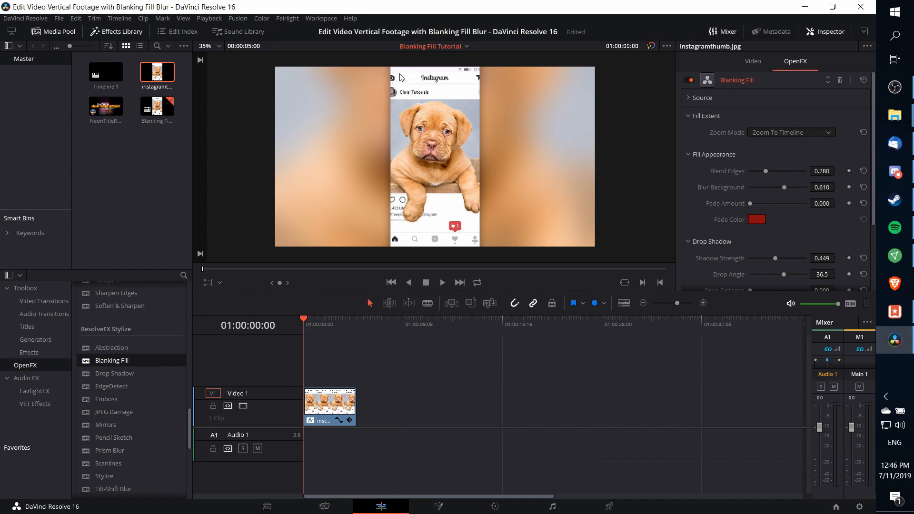
mouse_move(473, 76)
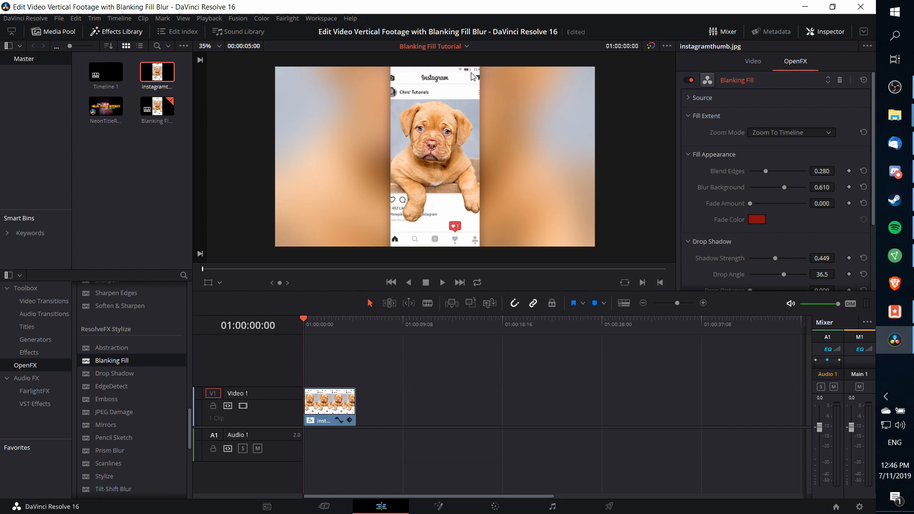
mouse_move(456, 187)
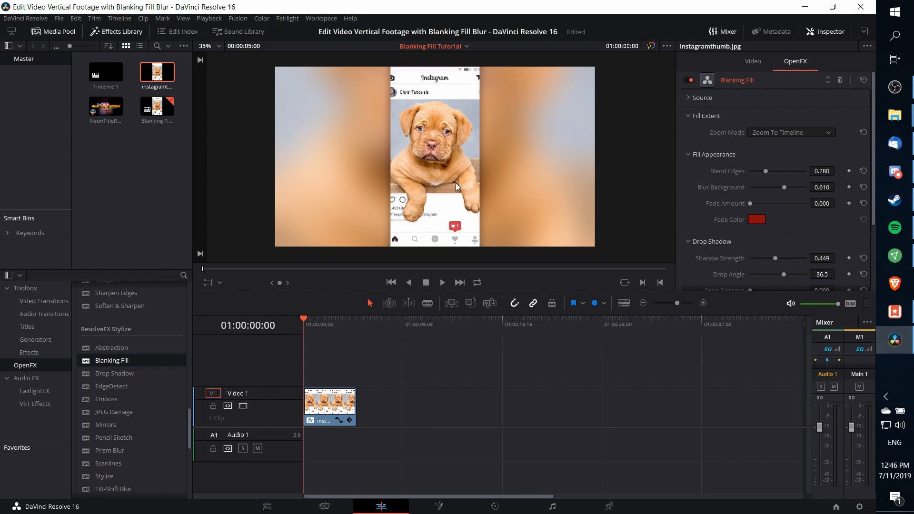
mouse_move(469, 197)
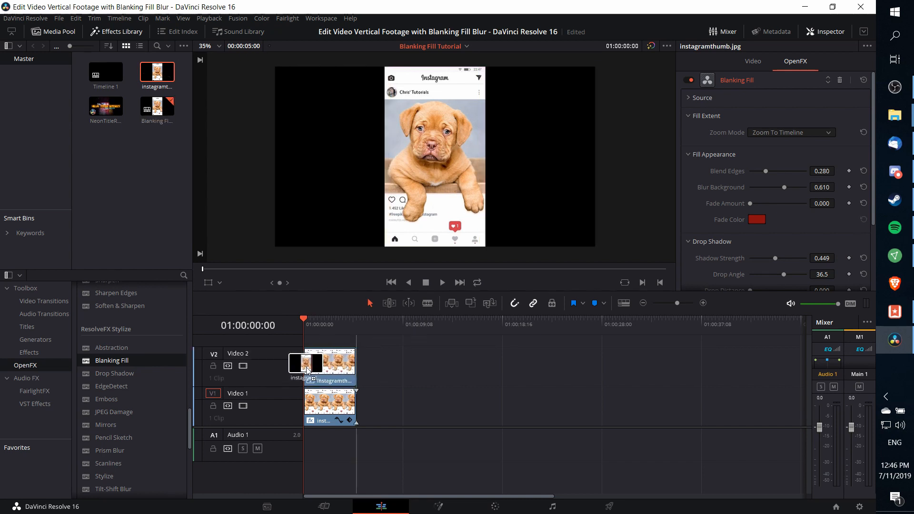
- Place a copy of instagramthumb.jpg on Video 2 above the blurred clip
left_click(752, 61)
type("99.99")
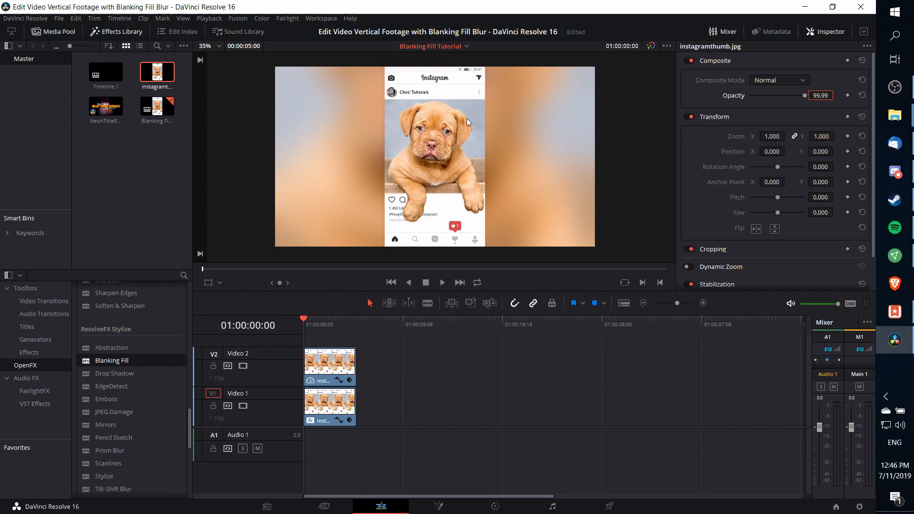
mouse_move(418, 123)
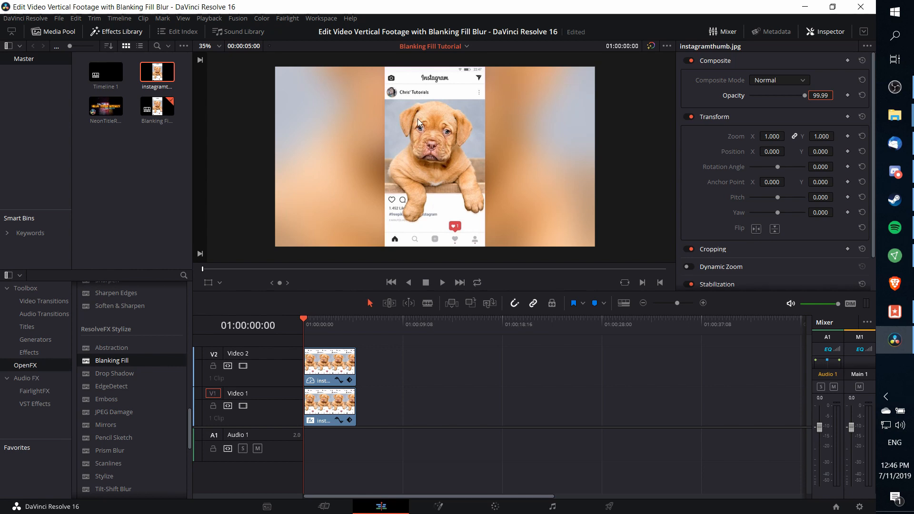
mouse_move(283, 405)
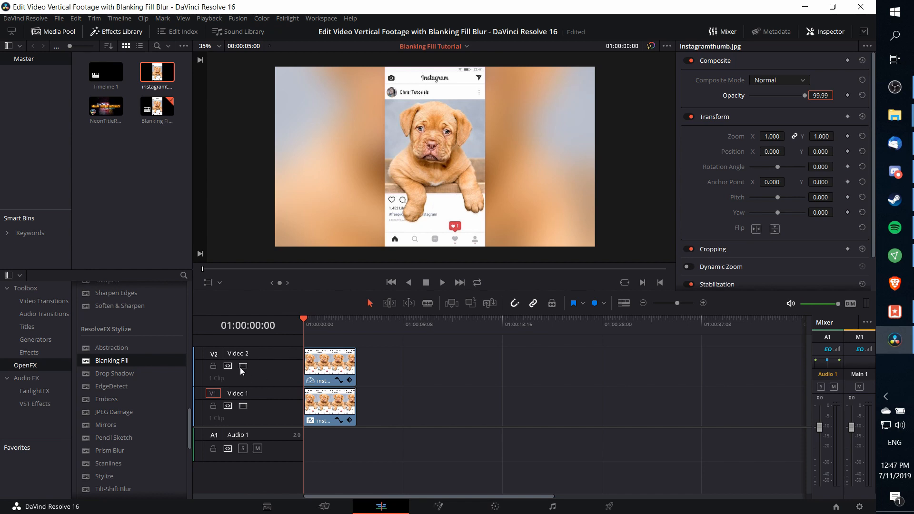
mouse_move(455, 82)
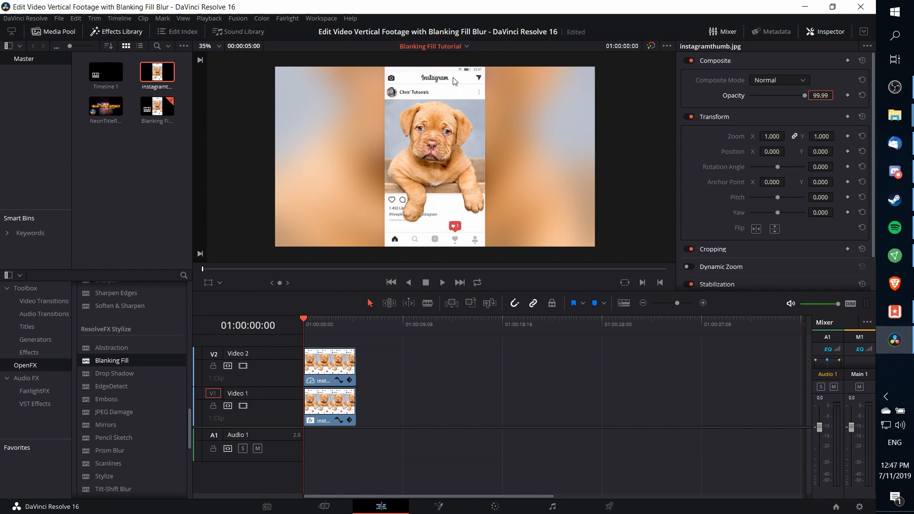
mouse_move(385, 212)
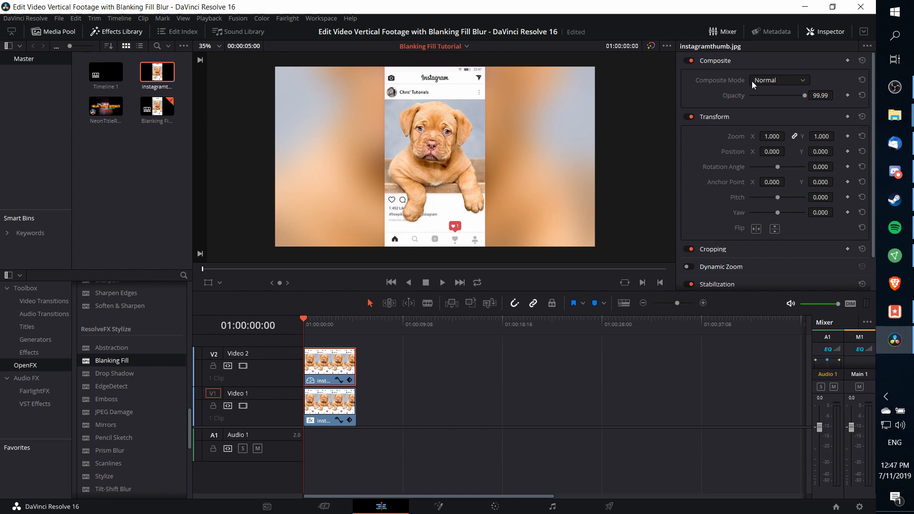
scroll("down", 3)
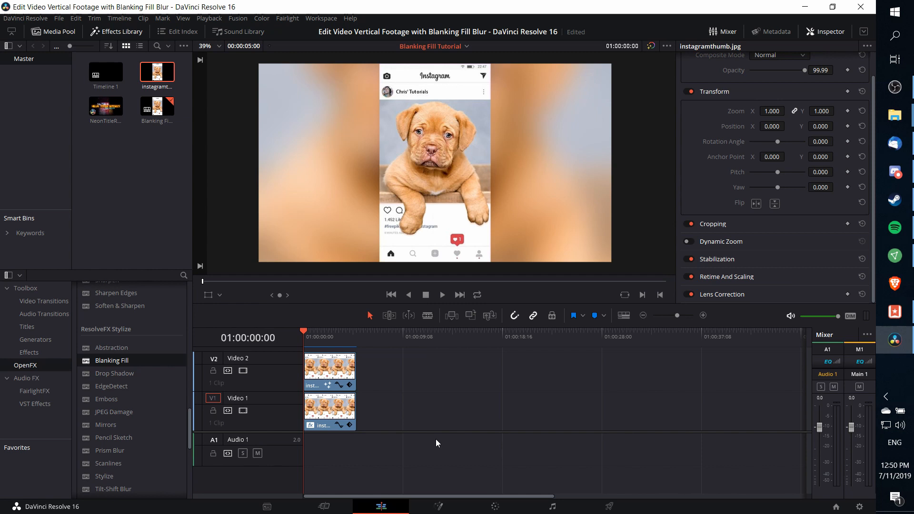
mouse_move(530, 212)
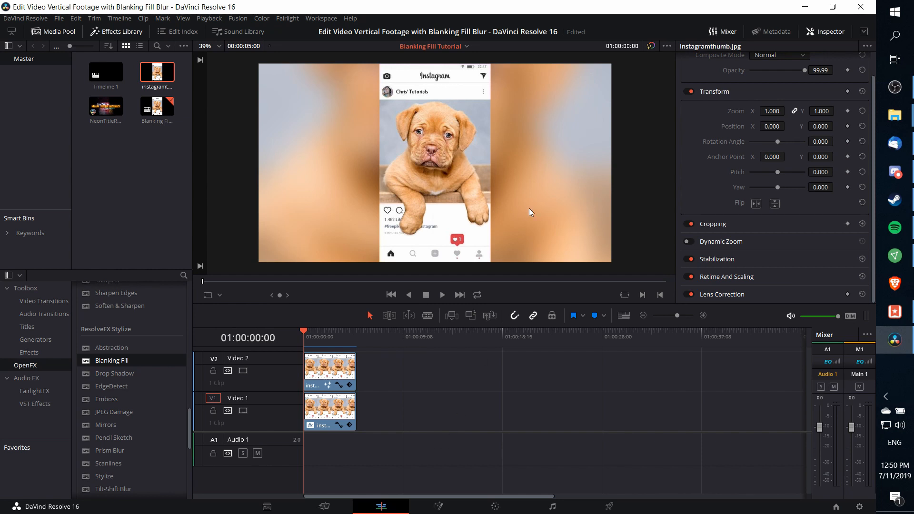
mouse_move(482, 173)
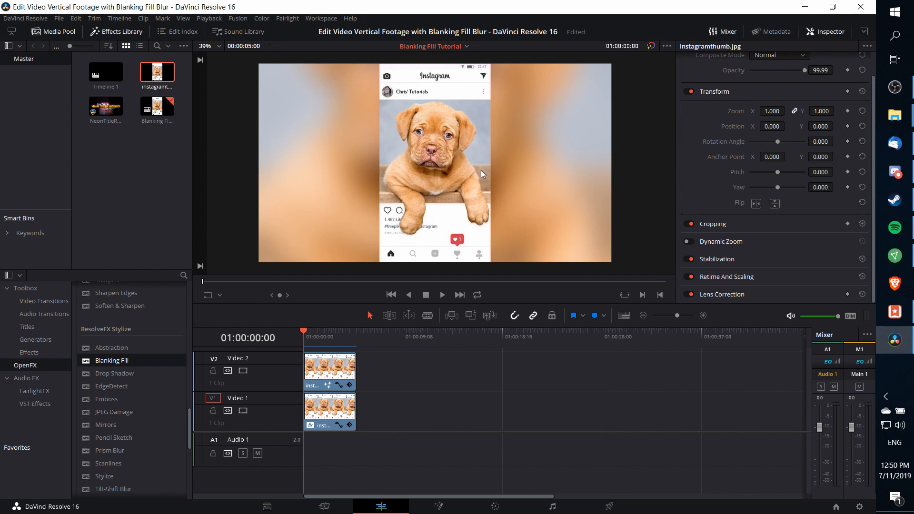
- On the Color page, grab the composited frame as a still and start its export
left_click(494, 505)
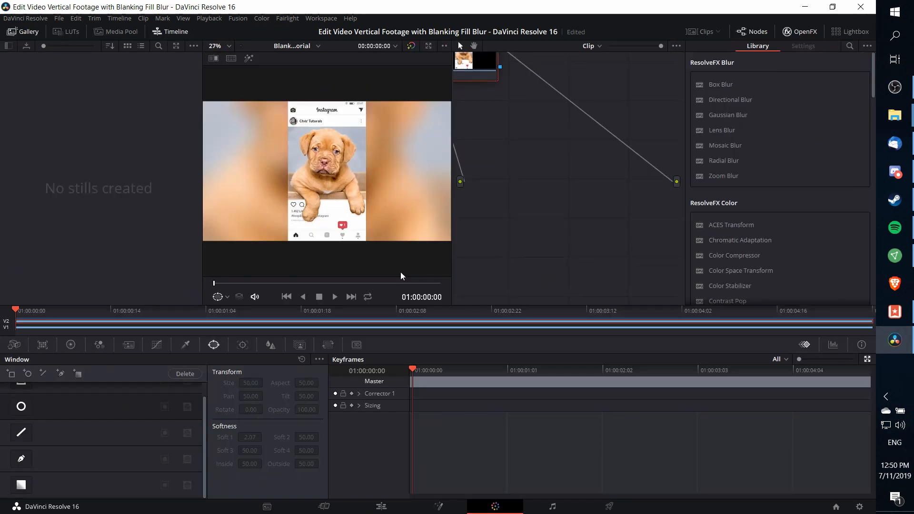
mouse_move(296, 143)
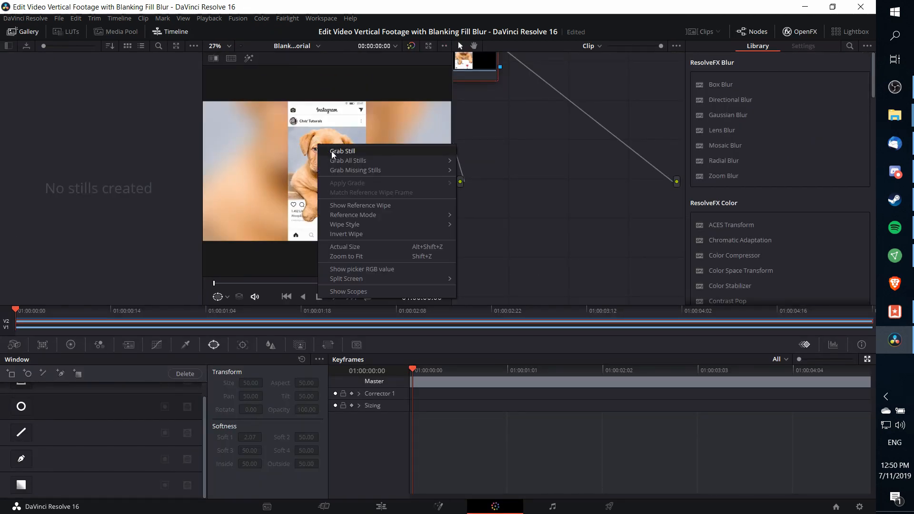
left_click(342, 151)
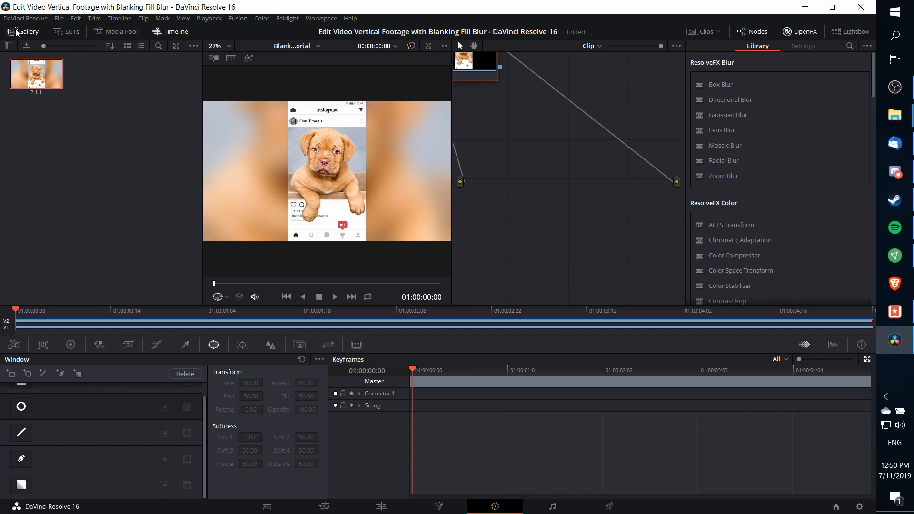
right_click(36, 73)
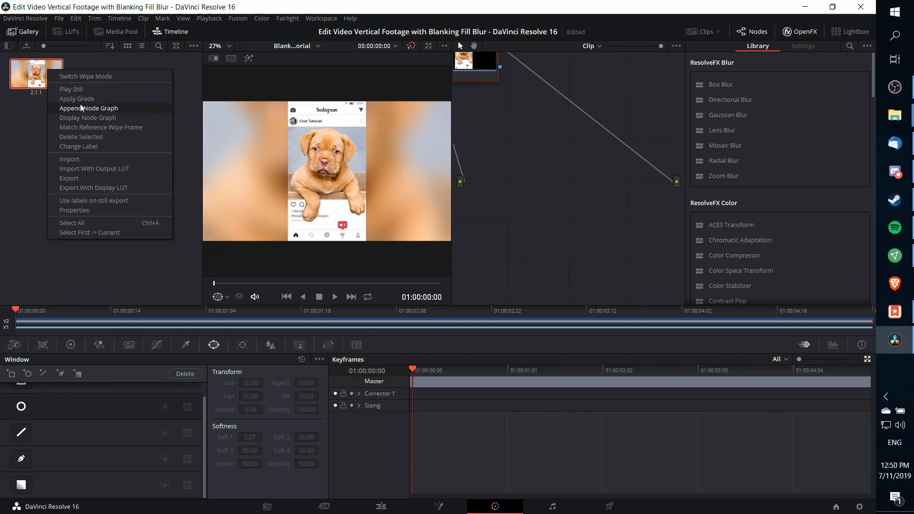
left_click(68, 178)
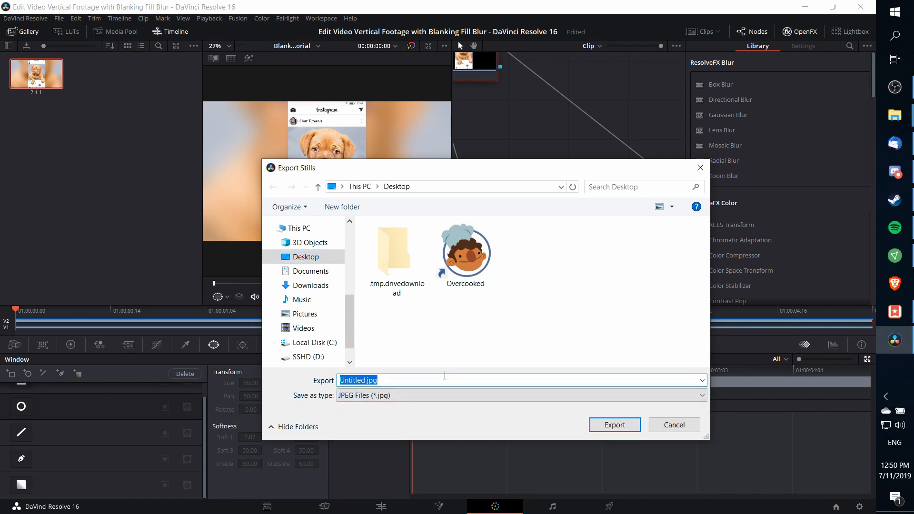
- Name the still InstagramThumbnail and export it as a JPEG file
type("InstagramThu")
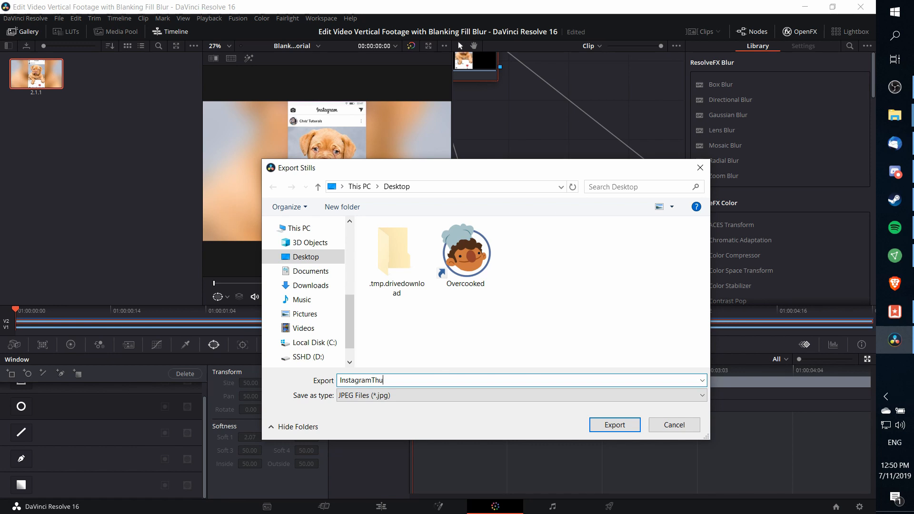
left_click(614, 425)
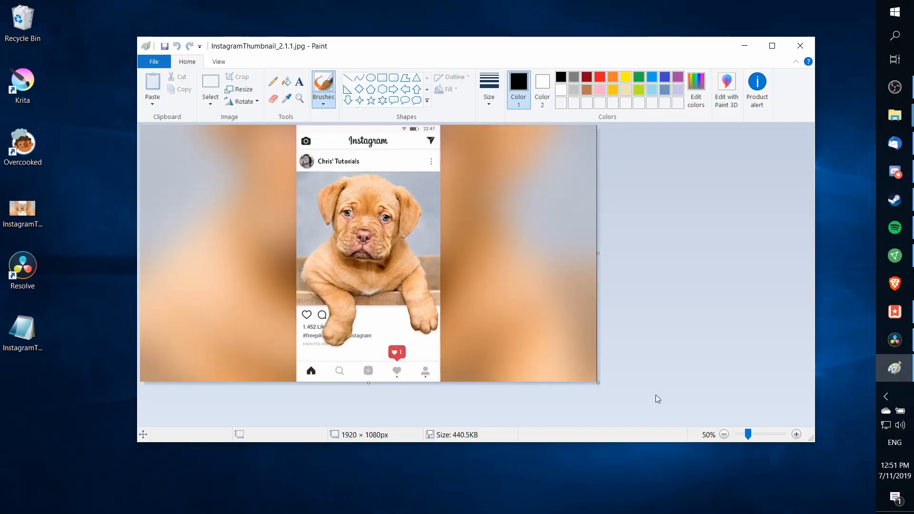